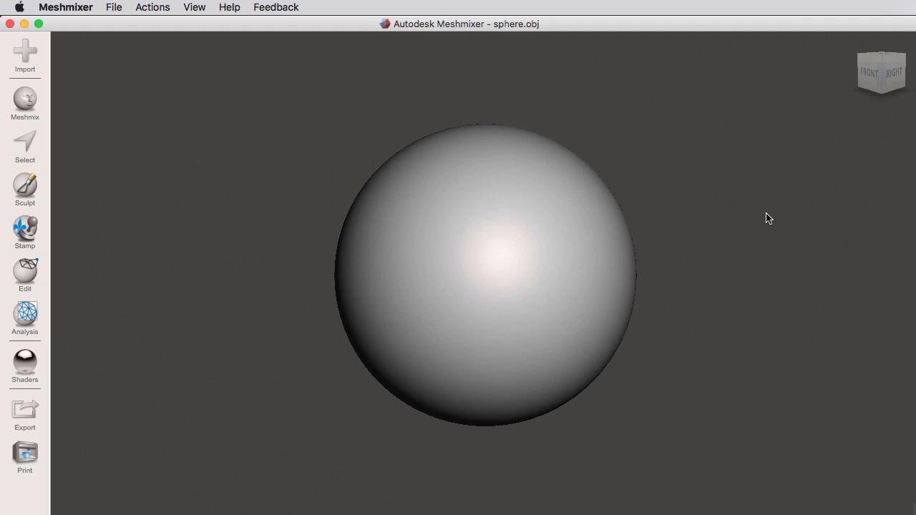
pyautogui.moveTo(32, 275)
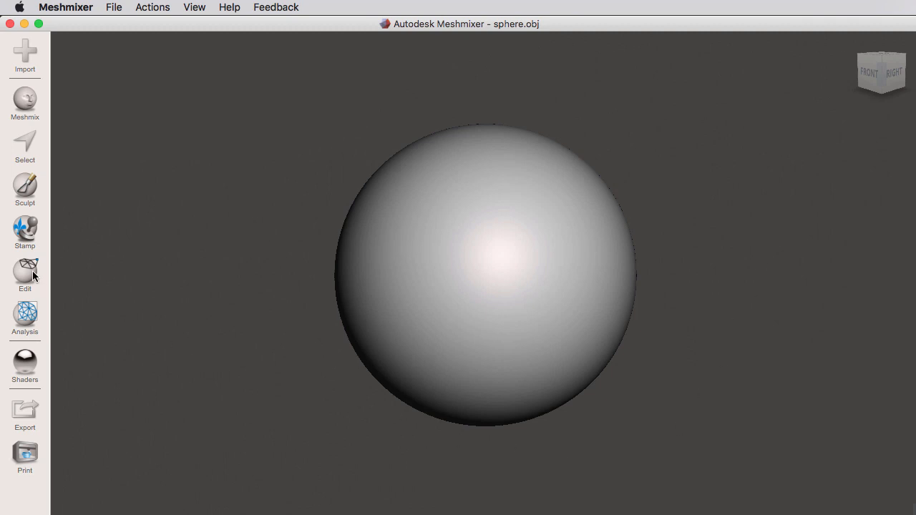
# Start the Hollow tool on the sphere, previewing a 2 mm inner shell
pyautogui.click(24, 275)
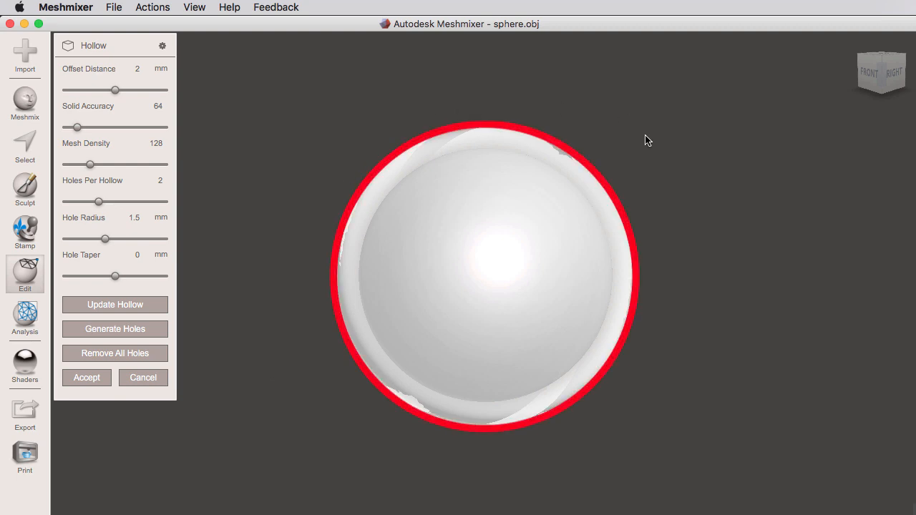
pyautogui.moveTo(300, 241)
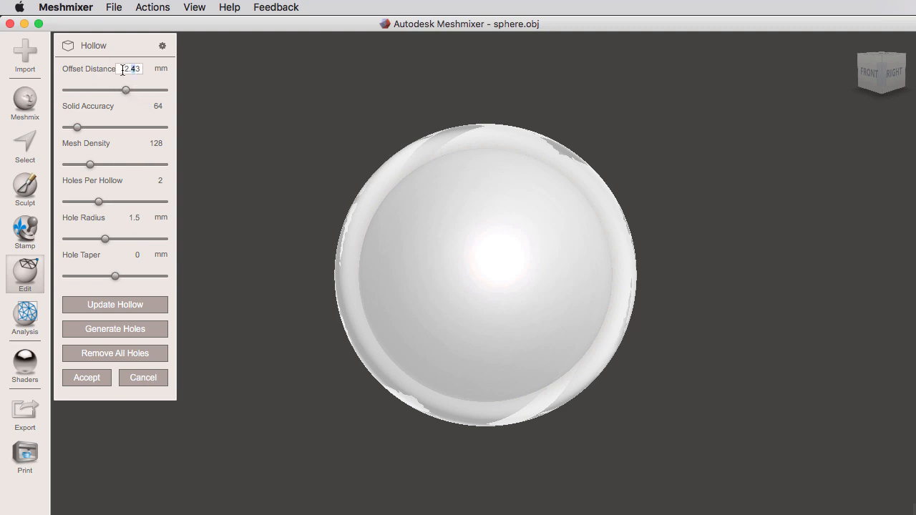
# Raise the hollow Offset Distance to 4 mm and update the preview
pyautogui.write('4')
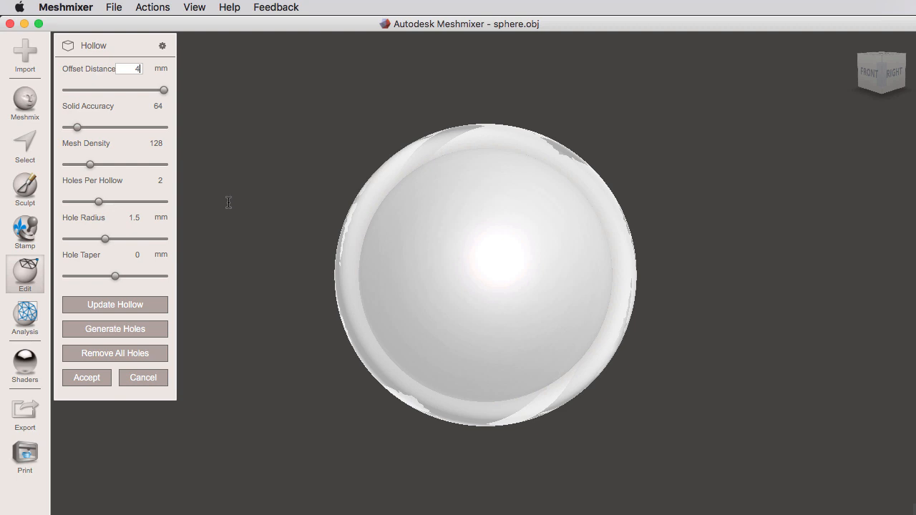
pyautogui.moveTo(227, 246)
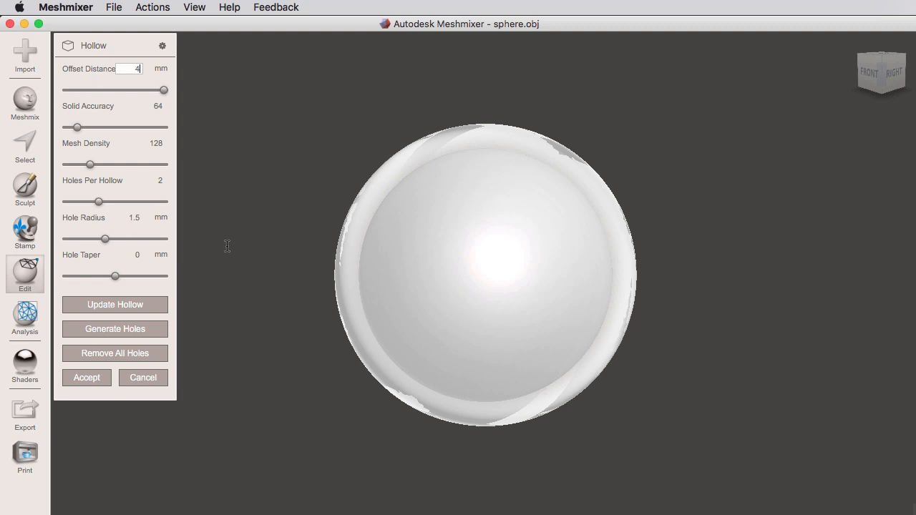
pyautogui.moveTo(172, 281)
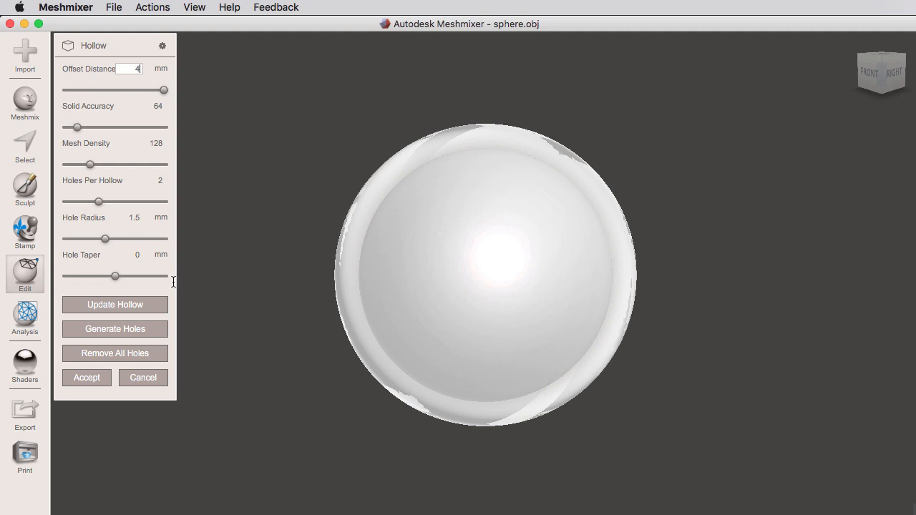
pyautogui.click(115, 304)
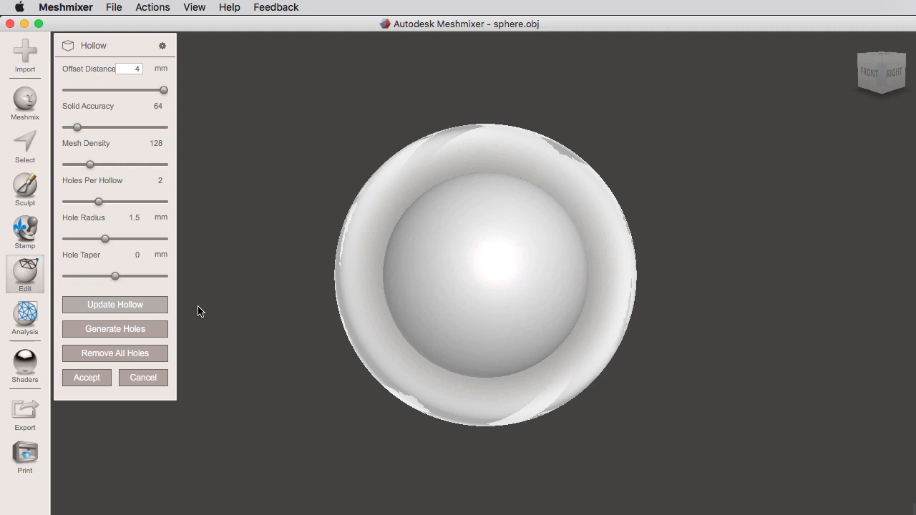
pyautogui.click(114, 303)
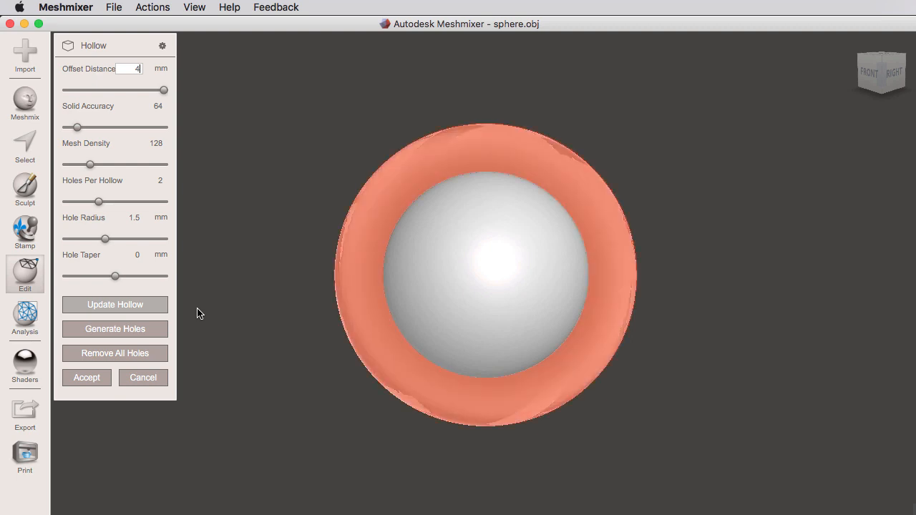
pyautogui.click(115, 304)
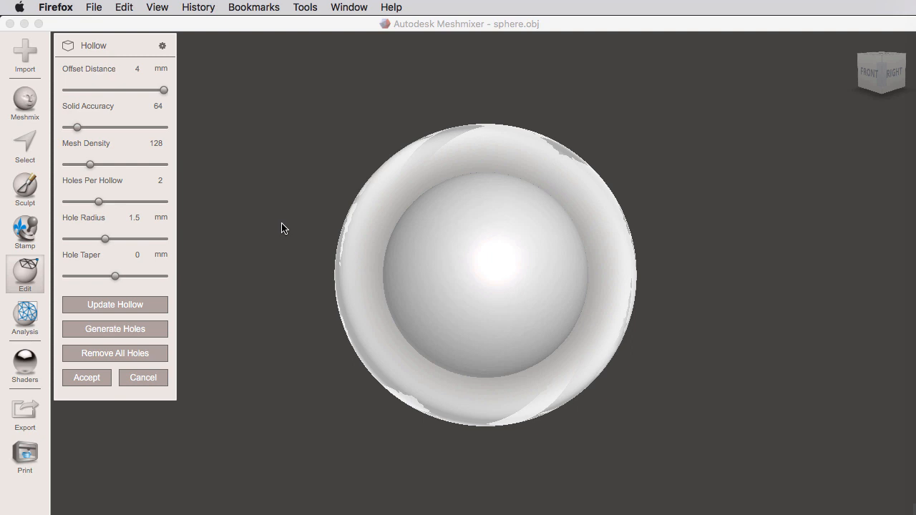
pyautogui.moveTo(279, 179)
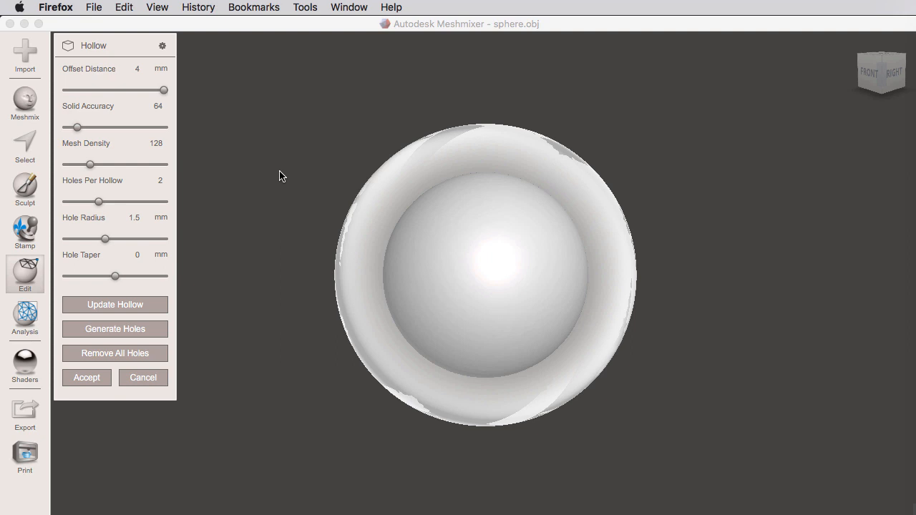
pyautogui.moveTo(144, 76)
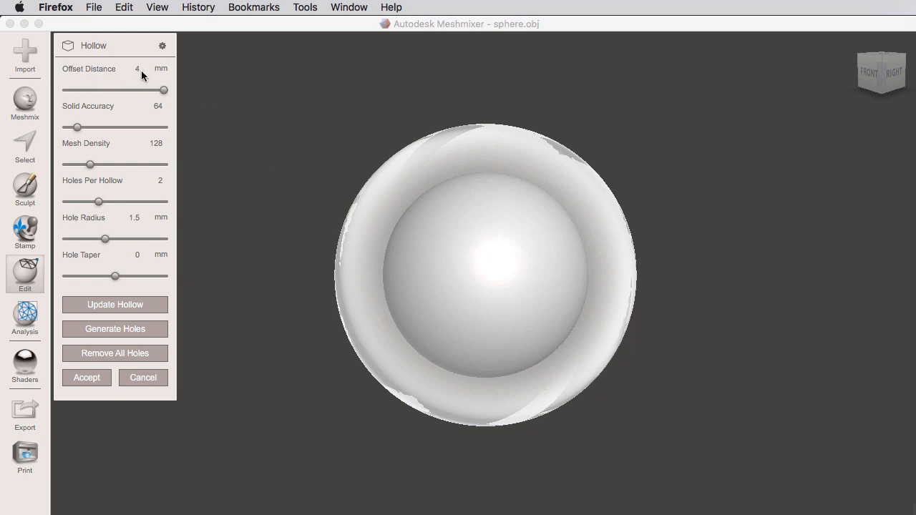
pyautogui.click(126, 69)
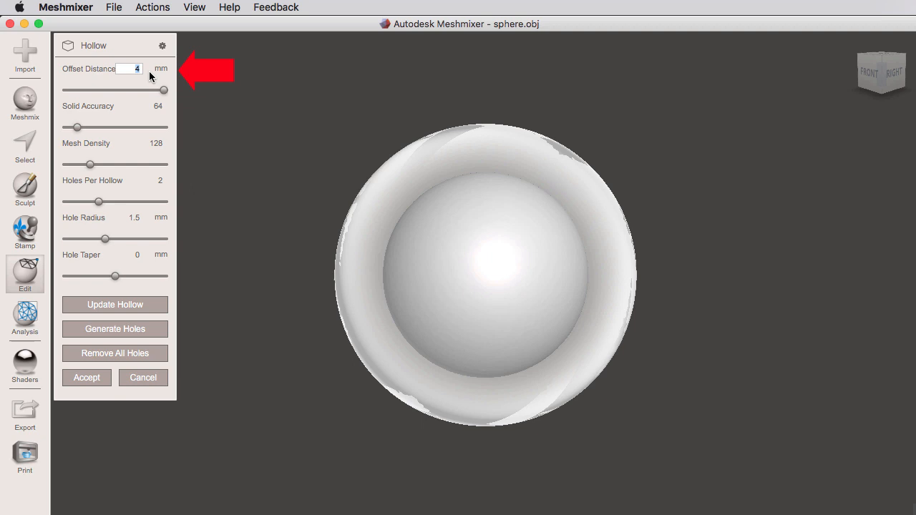
# Bring the hollow Offset Distance back to 2 mm and update the preview
pyautogui.moveTo(163, 90); pyautogui.dragTo(115, 90)
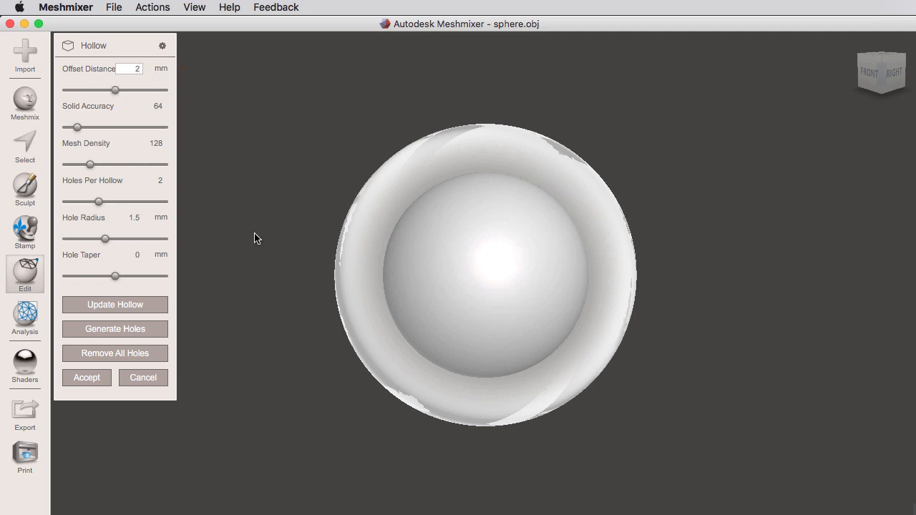
pyautogui.click(115, 303)
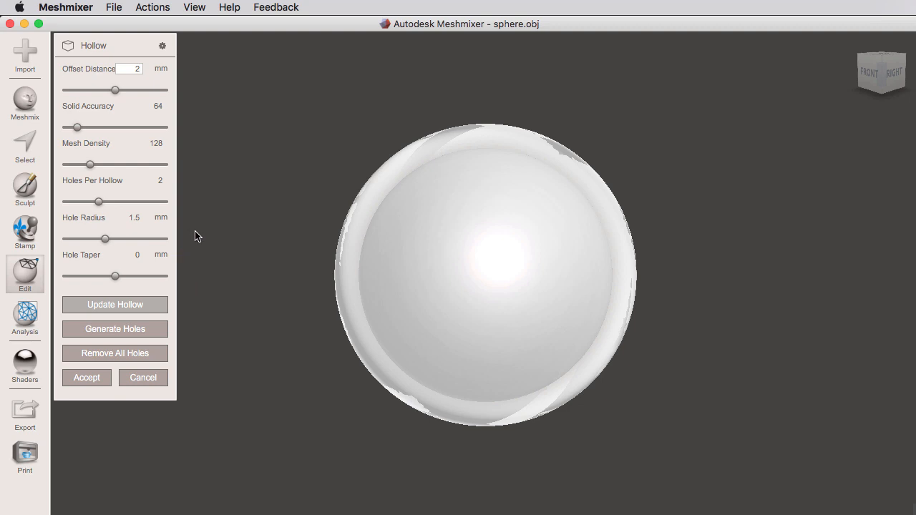
pyautogui.moveTo(151, 335)
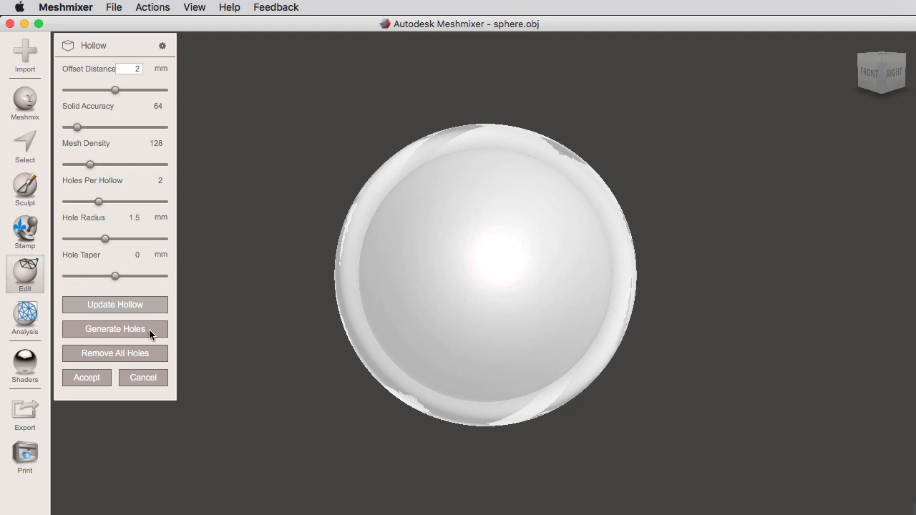
# Generate drainage holes and move one marker toward the sphere's upper rim
pyautogui.click(114, 328)
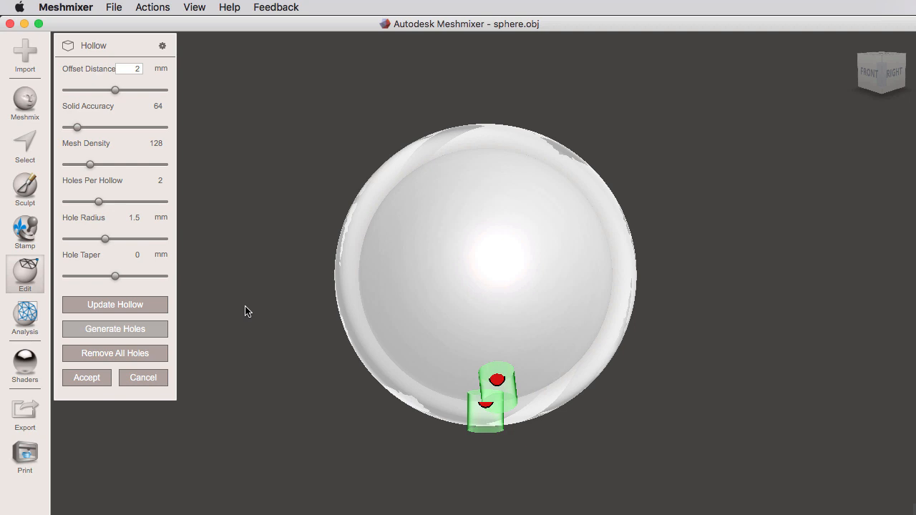
pyautogui.moveTo(298, 297)
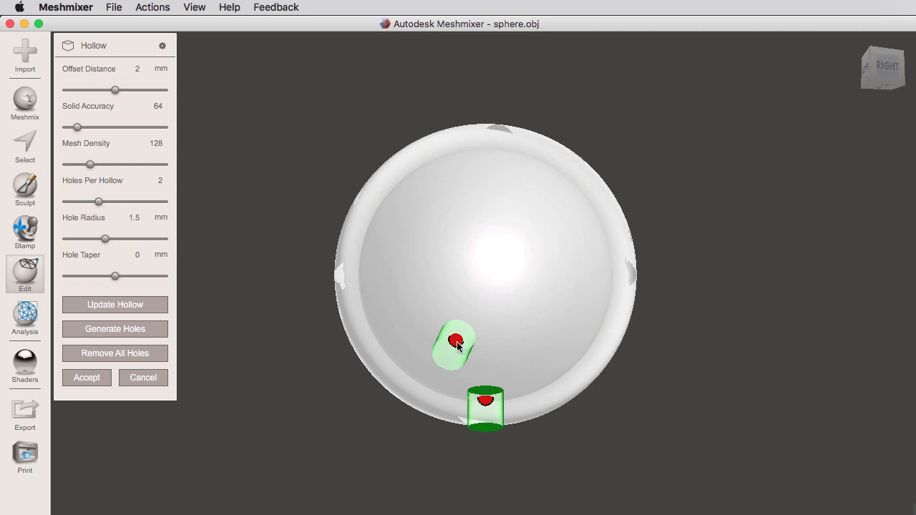
pyautogui.moveTo(456, 343); pyautogui.dragTo(573, 227)
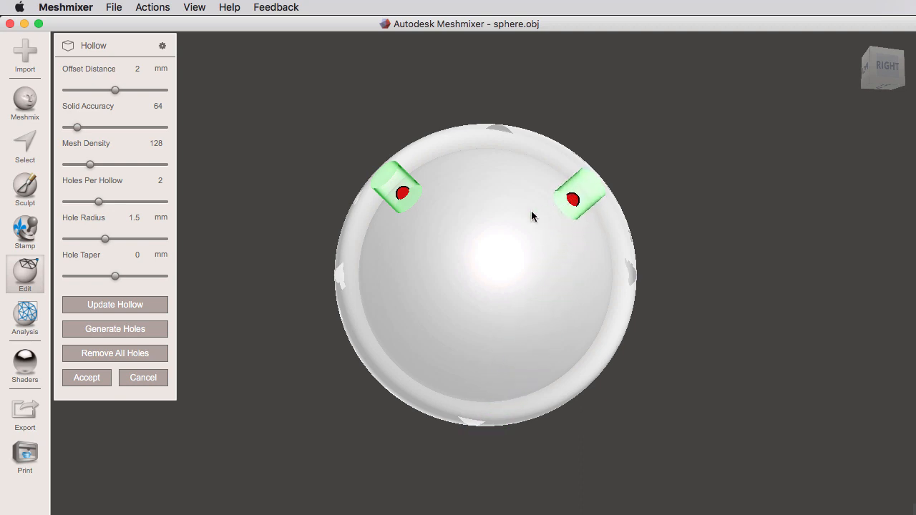
pyautogui.moveTo(157, 185)
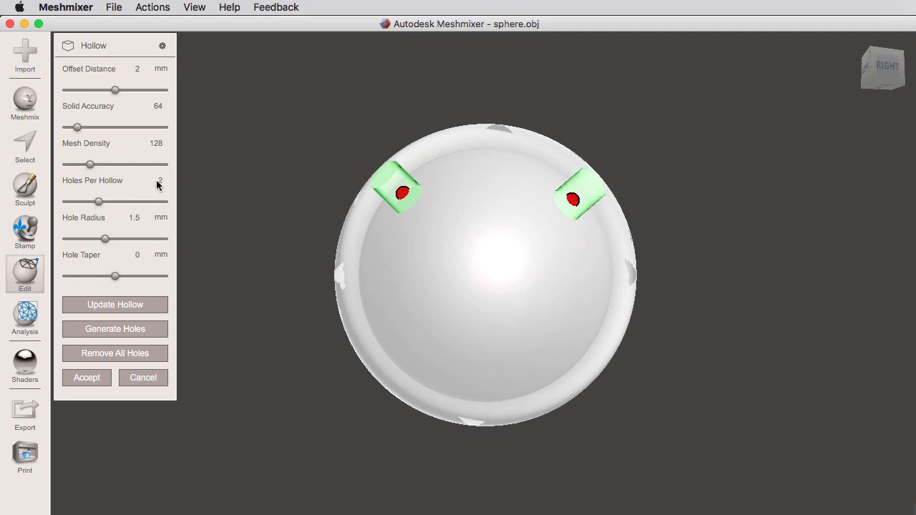
# Set Holes Per Hollow to 3, clear the old markers and generate three new holes
pyautogui.click(152, 180)
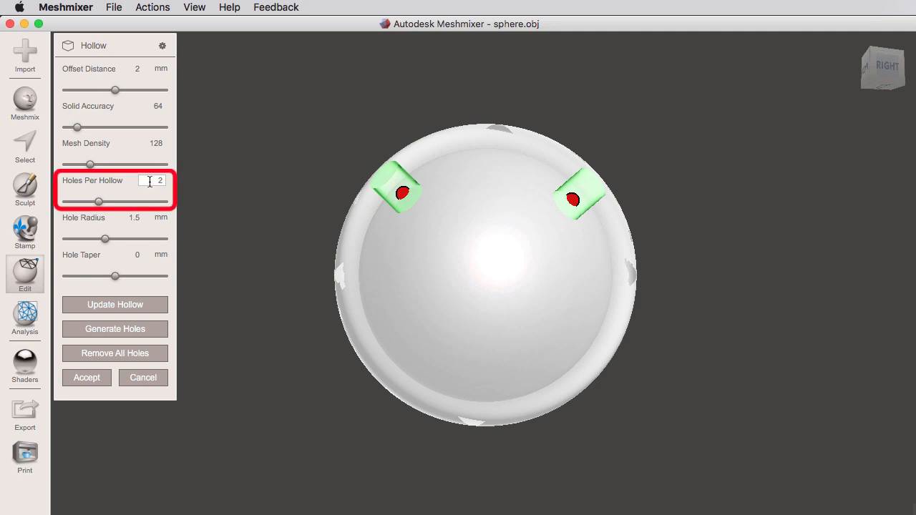
pyautogui.write('3')
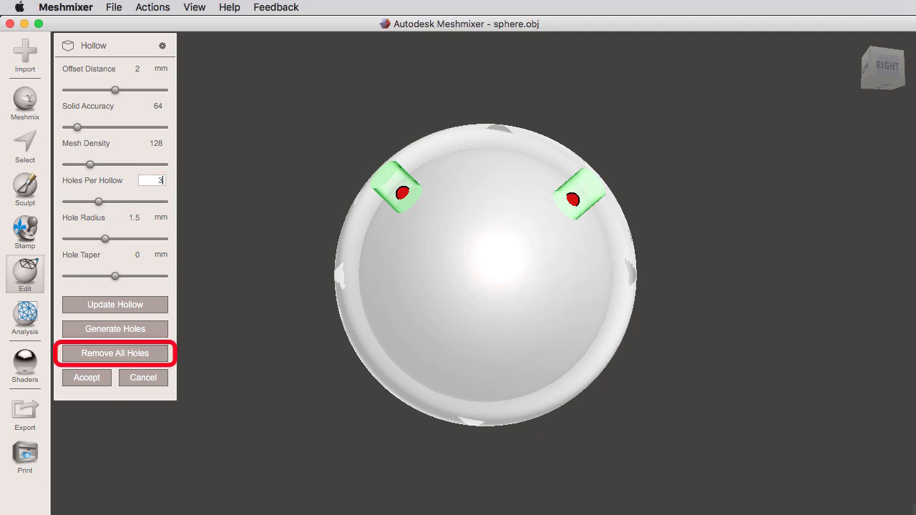
pyautogui.click(114, 353)
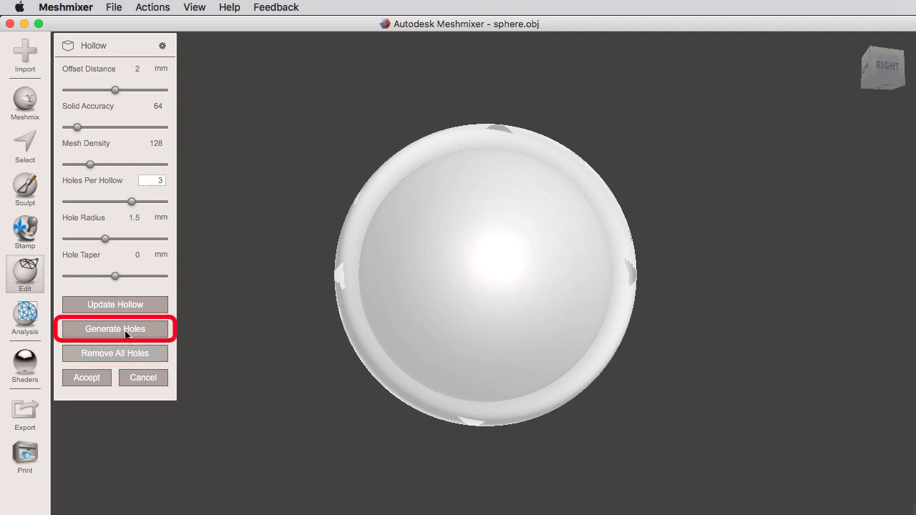
pyautogui.click(114, 328)
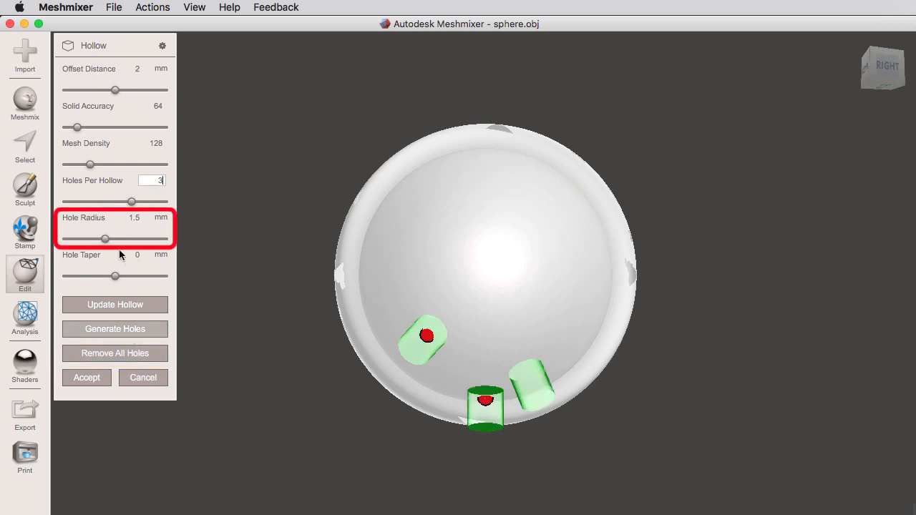
# Give the drainage holes a 3 mm radius and a -1 mm taper so they flare outward
pyautogui.moveTo(106, 239); pyautogui.dragTo(111, 239)
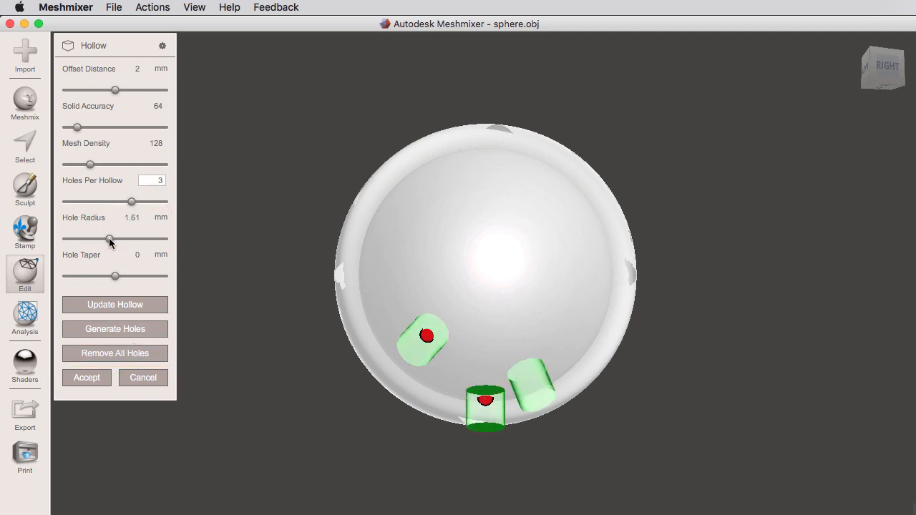
pyautogui.moveTo(109, 238); pyautogui.dragTo(164, 238)
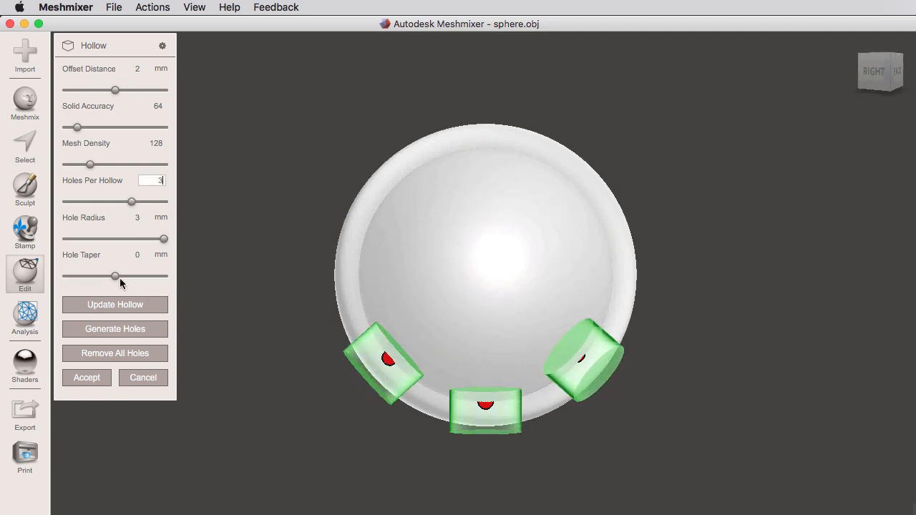
pyautogui.moveTo(114, 276); pyautogui.dragTo(149, 277)
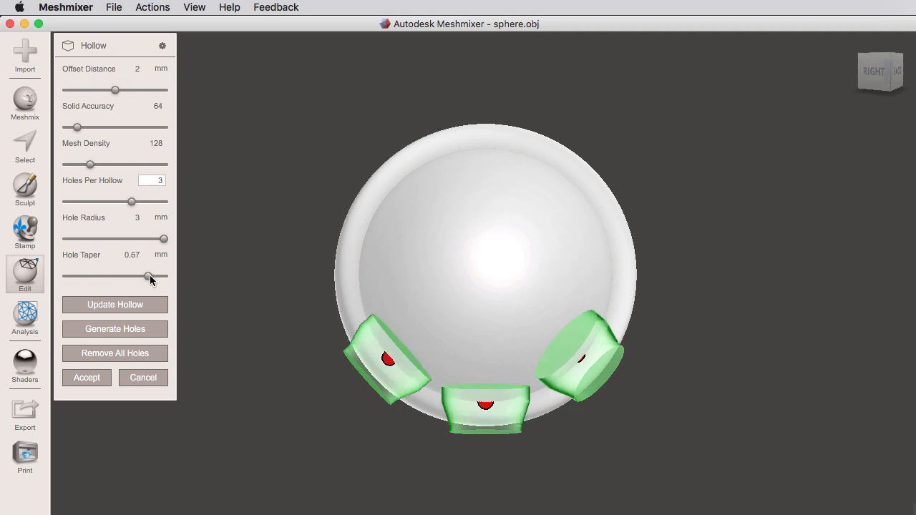
pyautogui.moveTo(146, 278); pyautogui.dragTo(164, 278)
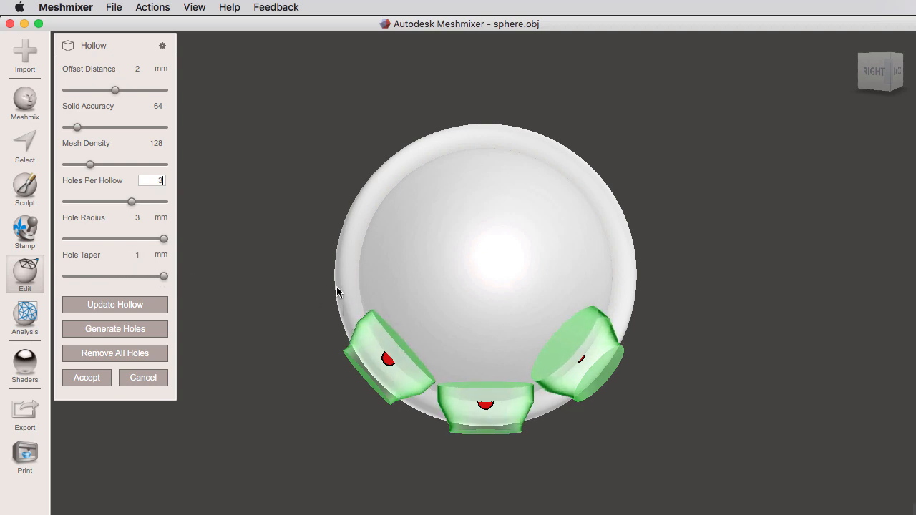
pyautogui.moveTo(166, 286)
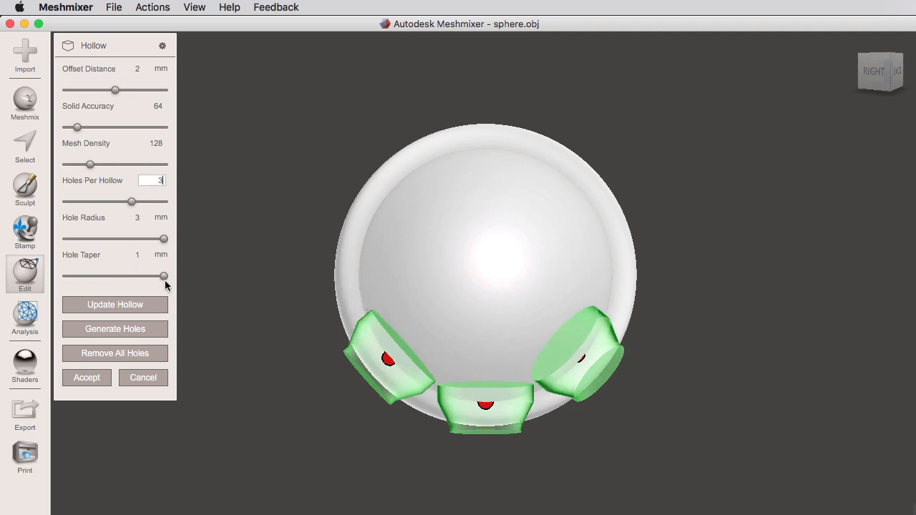
pyautogui.moveTo(163, 277); pyautogui.dragTo(66, 276)
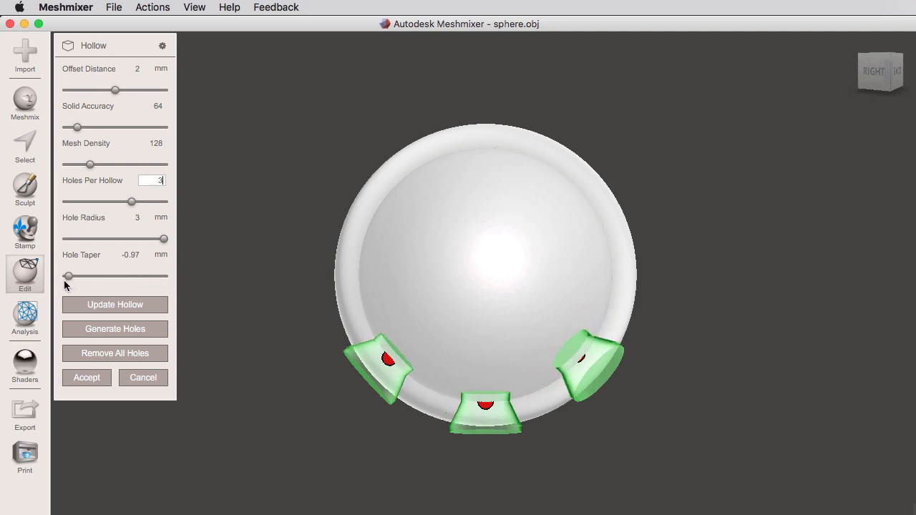
pyautogui.moveTo(69, 275); pyautogui.dragTo(66, 275)
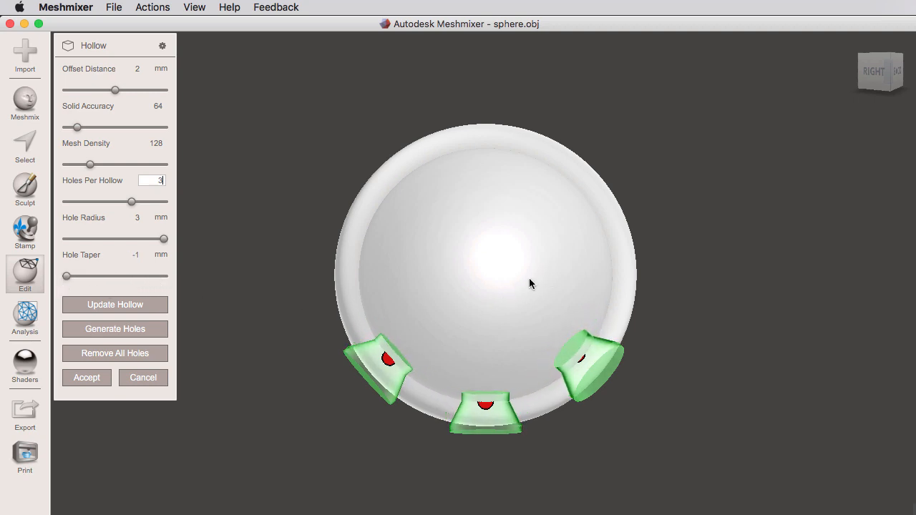
pyautogui.moveTo(129, 279)
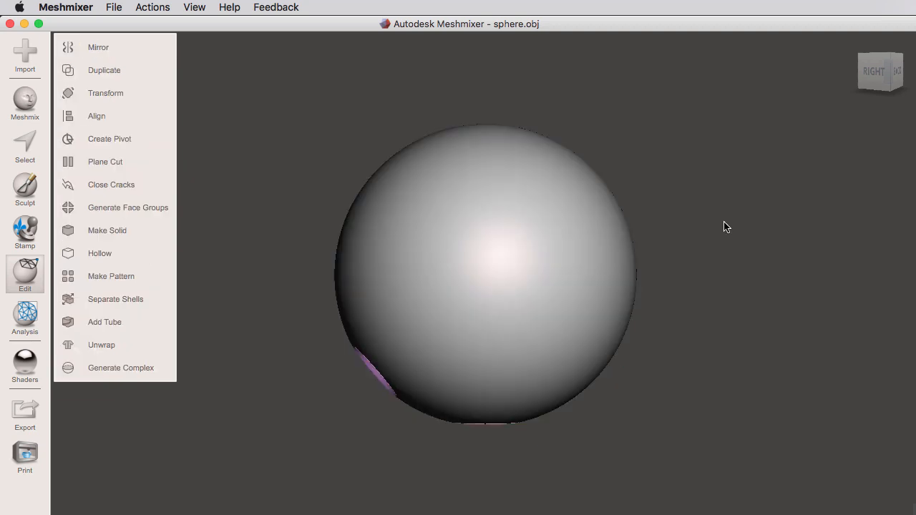
pyautogui.moveTo(713, 236)
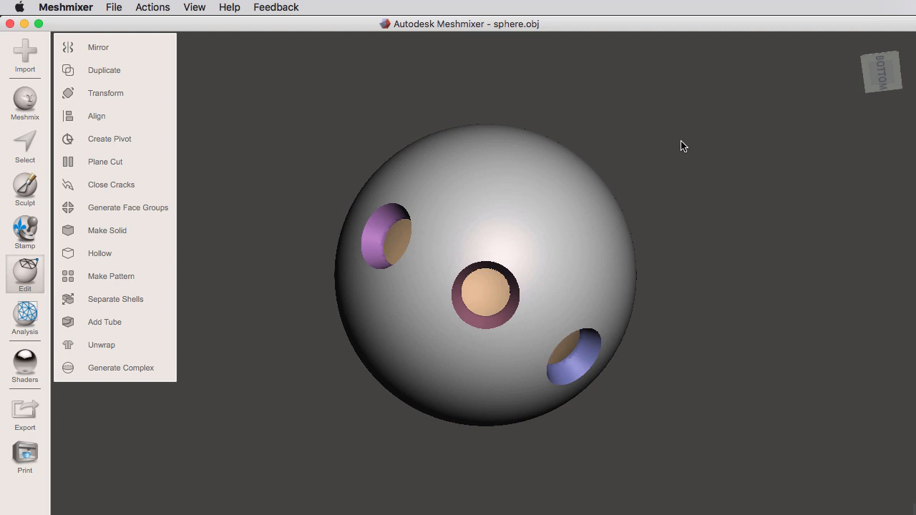
# Inspect the accepted hollow's holes and begin a Plane Cut across the sphere
pyautogui.moveTo(681, 146); pyautogui.dragTo(641, 255)
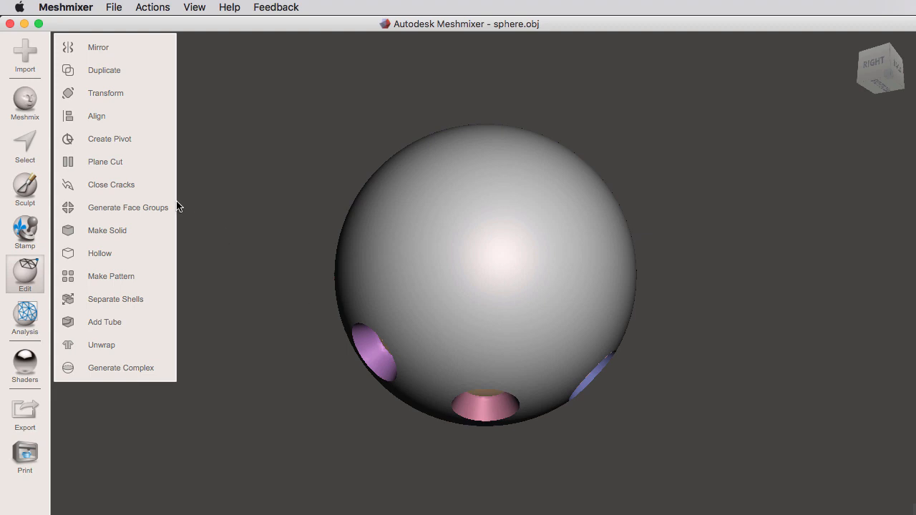
pyautogui.click(106, 161)
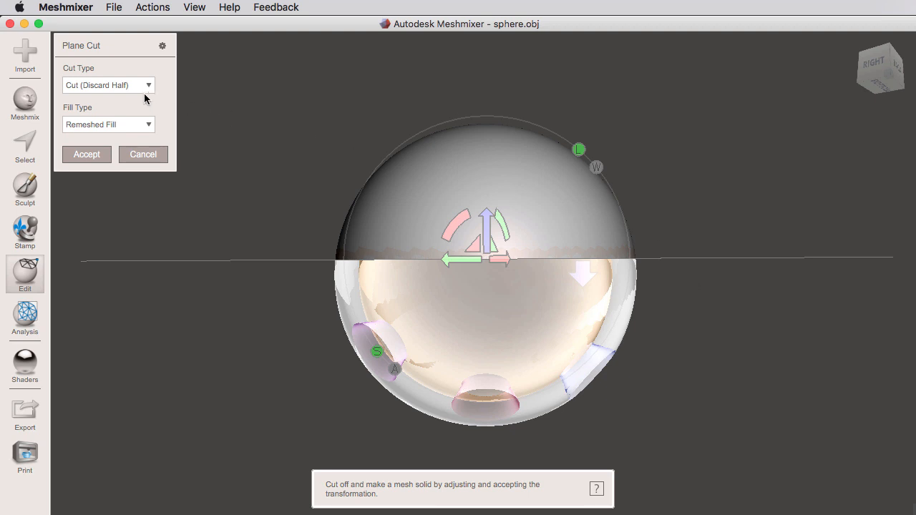
pyautogui.moveTo(106, 91)
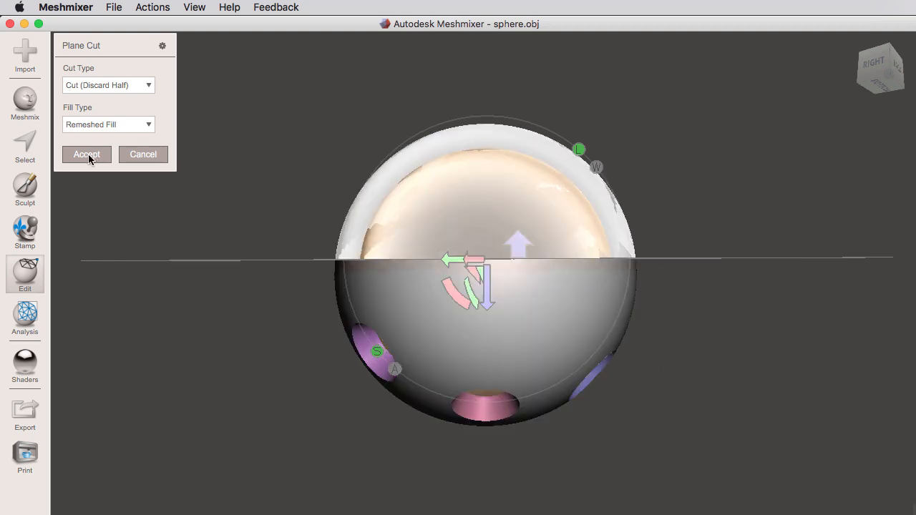
# Accept the Plane Cut with Discard Half and Remeshed Fill, exposing the hollow interior
pyautogui.click(86, 155)
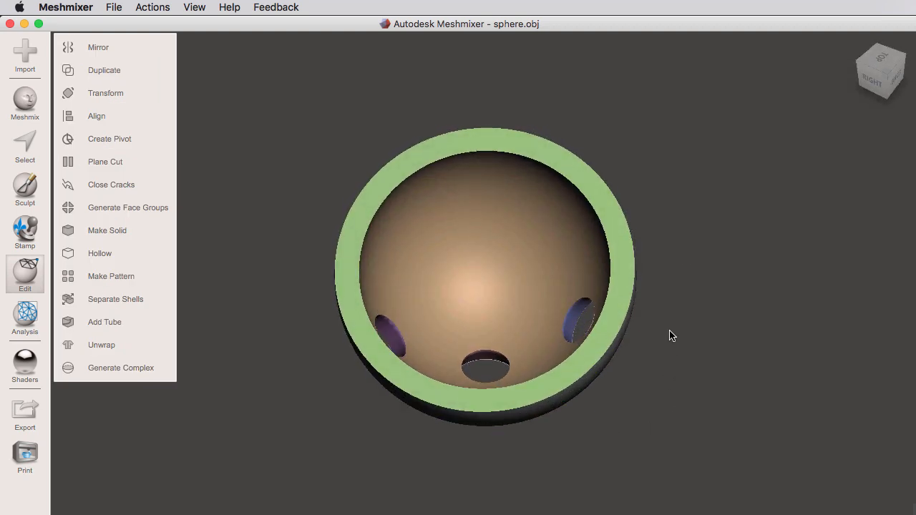
pyautogui.moveTo(673, 336); pyautogui.dragTo(709, 344)
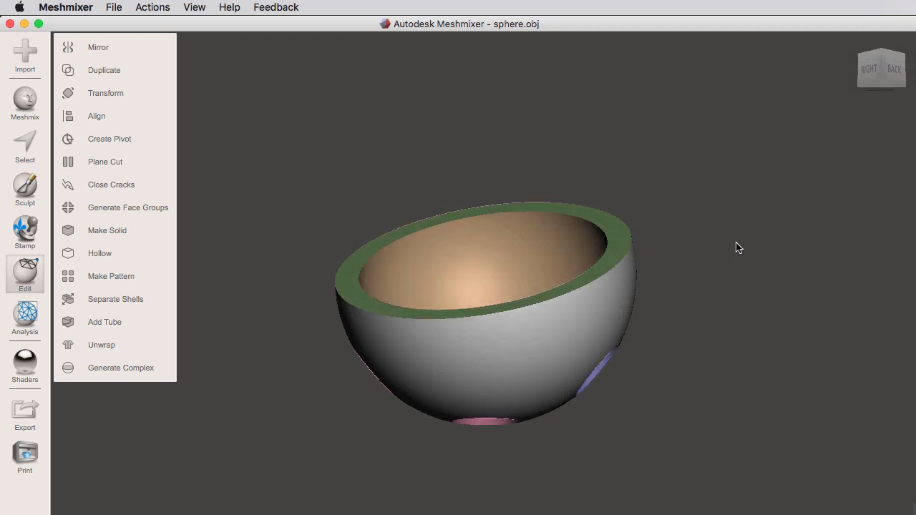
pyautogui.moveTo(723, 261)
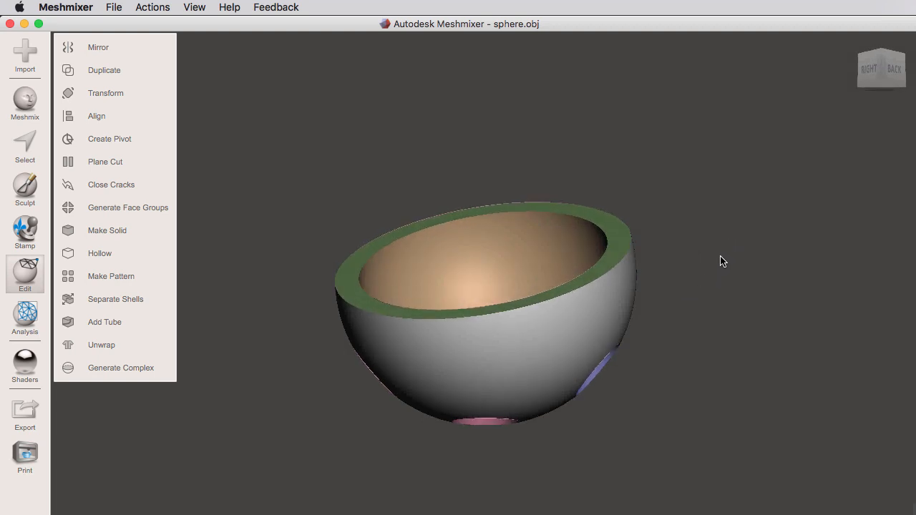